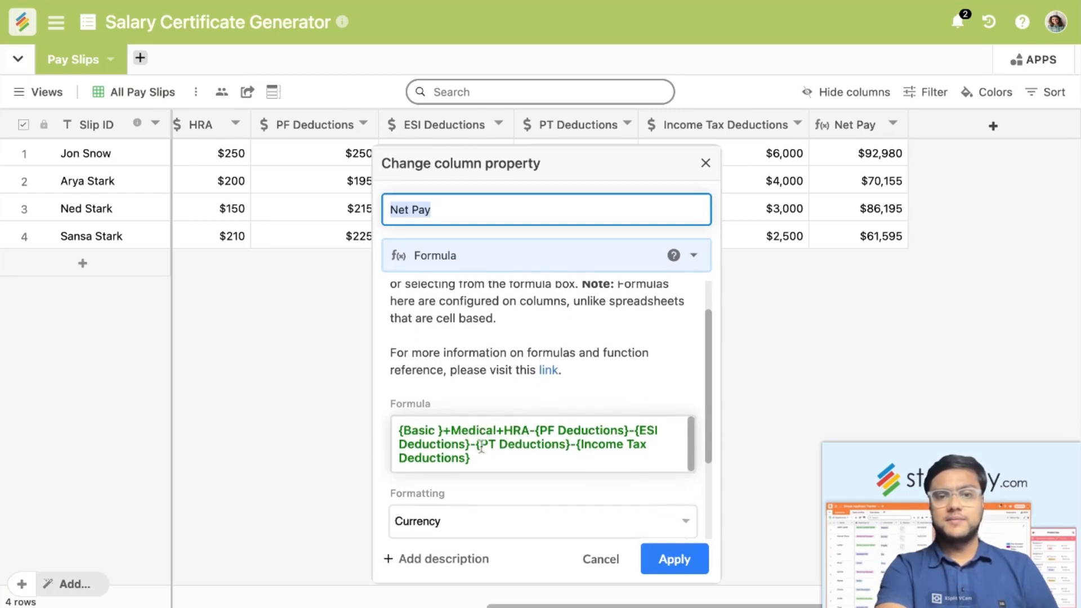
- Cancel the Change column property dialog, keeping the Net Pay formula as is
{"action": "left_click", "coordinate": [674, 558]}
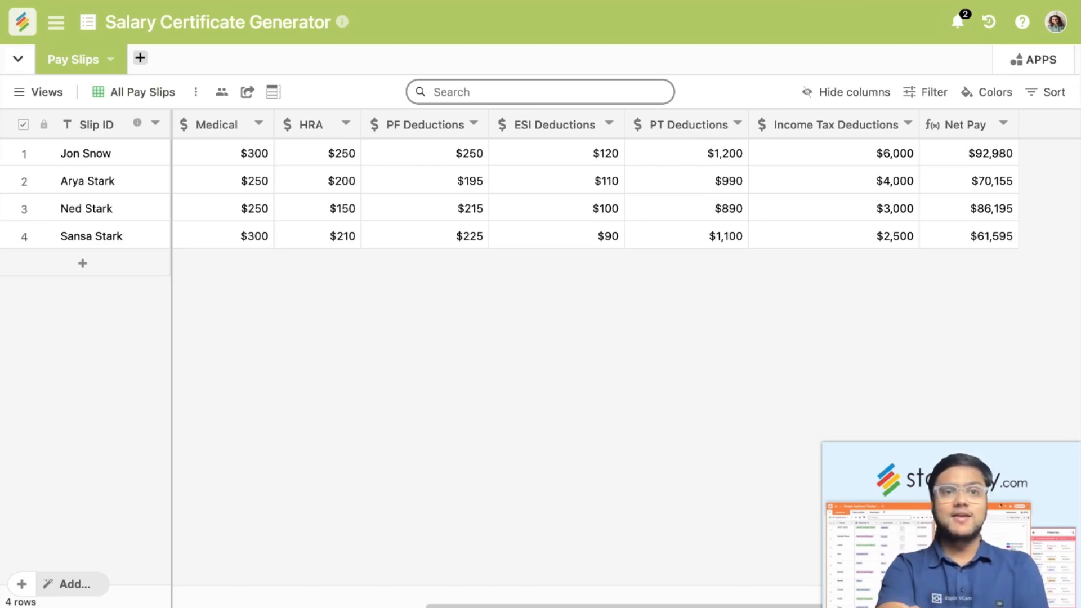
{"action": "type", "text": "Basic: {Basic"}
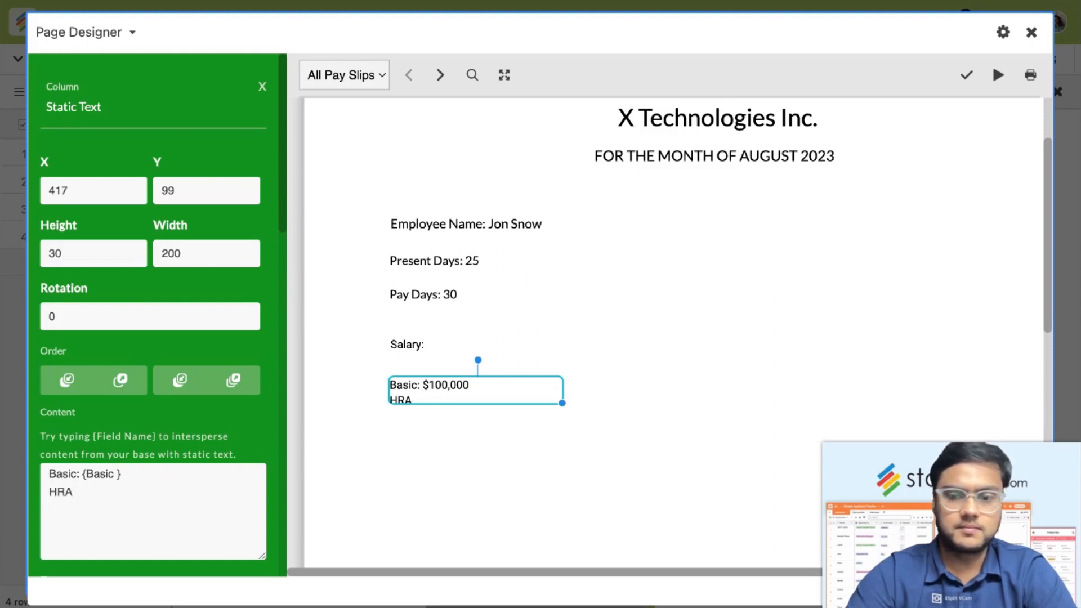
- Enter the {HRA} field in the Salary static text block, below 'Basic: {Basic }'
{"action": "type", "text": "{HRA}"}
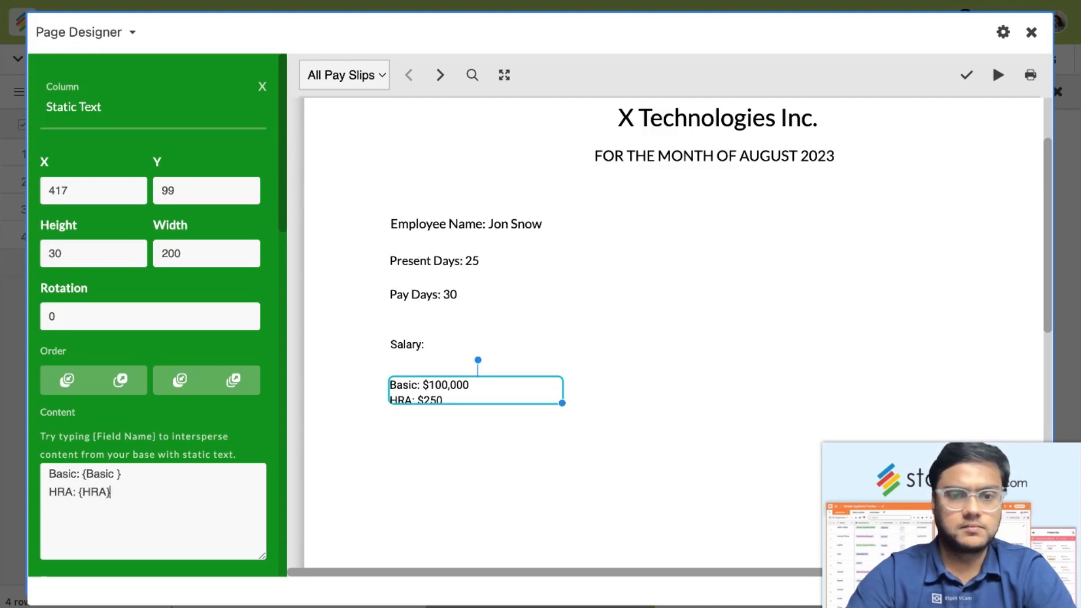